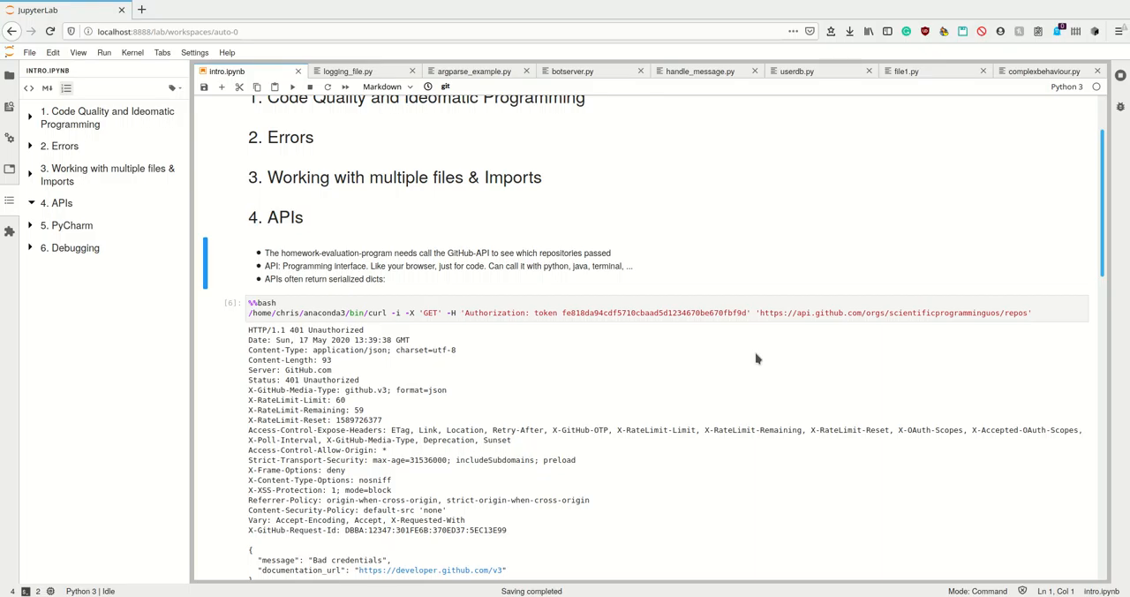
Re-run the %%bash curl cell so its output shows a fresh Date header and 401 Bad credentials
scroll("up", 3)
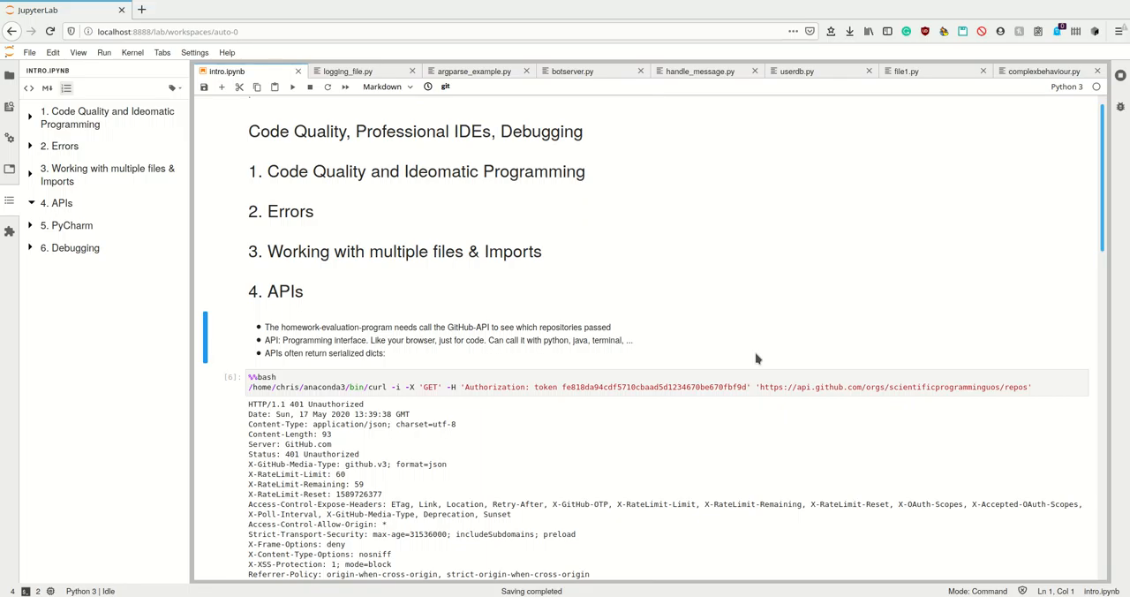
scroll("down", 3)
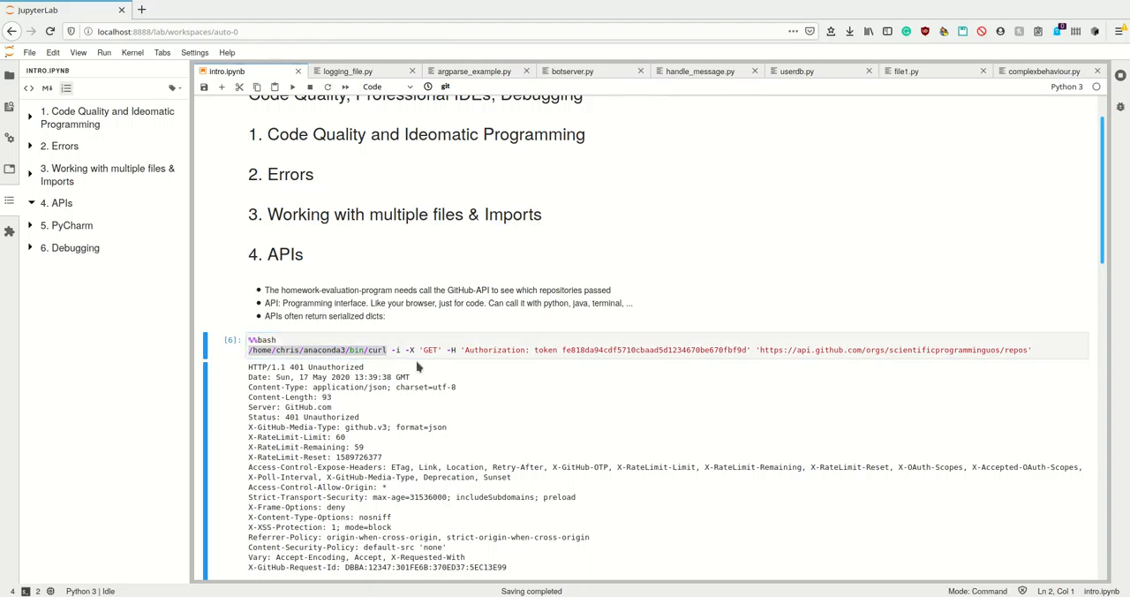
left_click(375, 349)
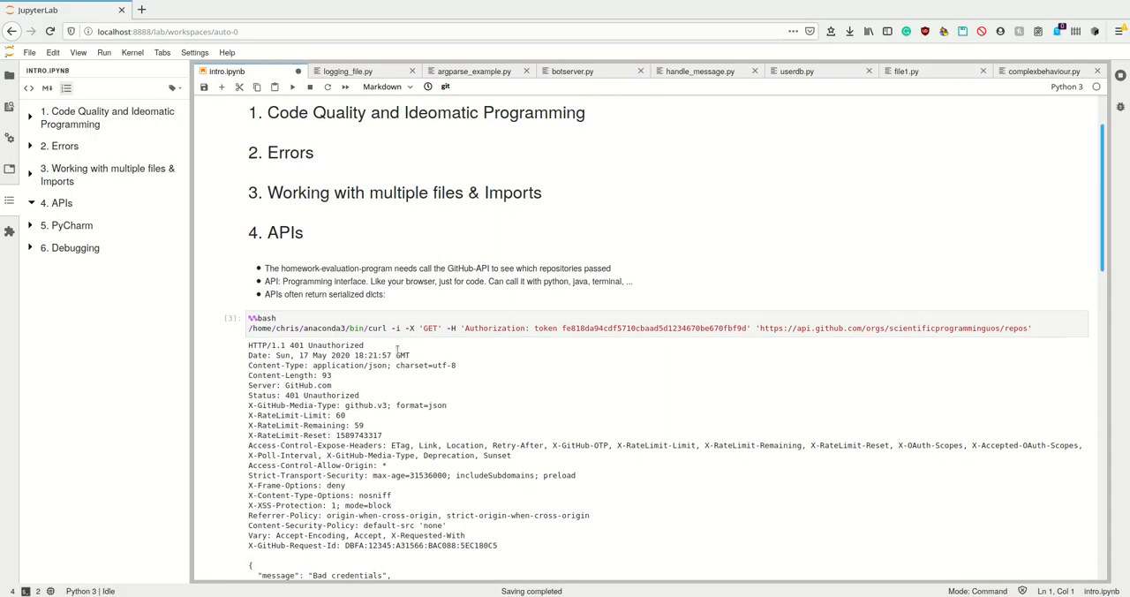
scroll("down", 3)
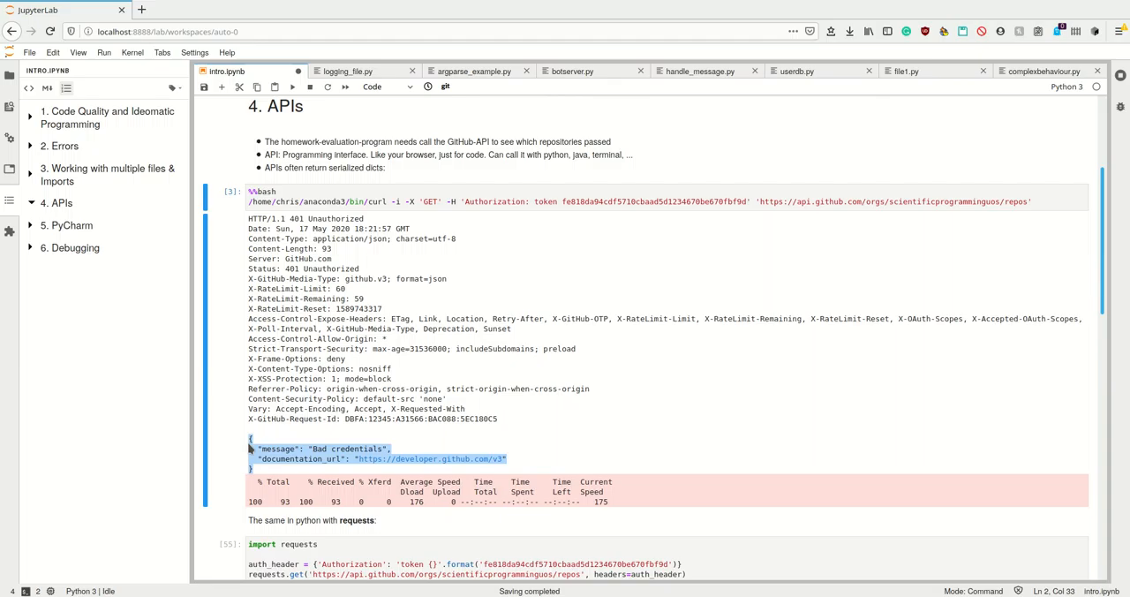
mouse_move(555, 433)
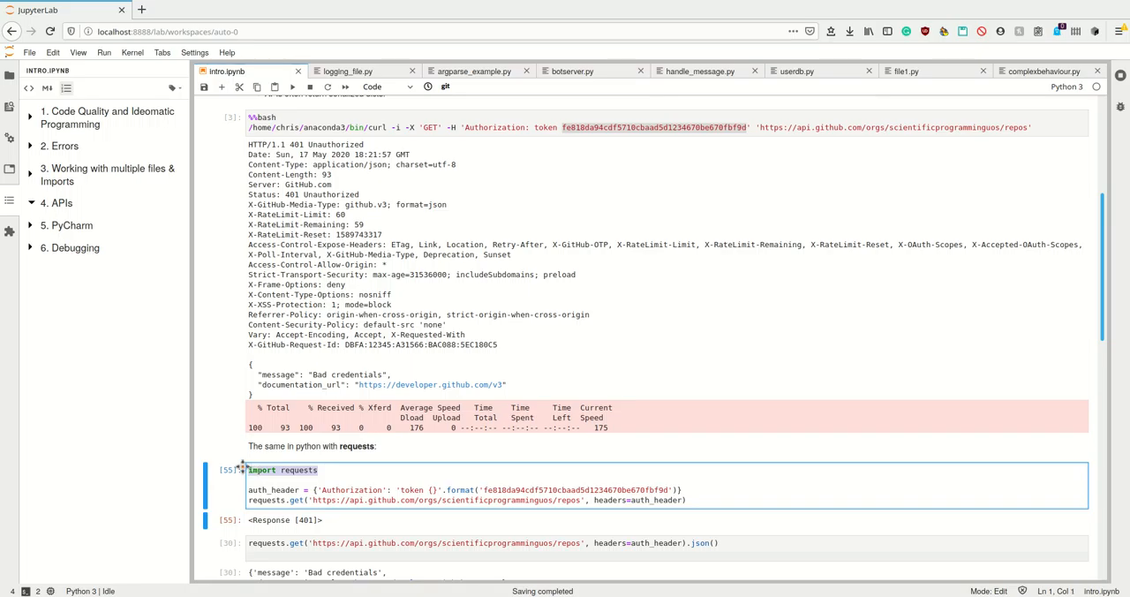
Run both Python requests cells, printing urllib3 DEBUG lines, Response [401] and the Bad credentials dict
scroll("down", 3)
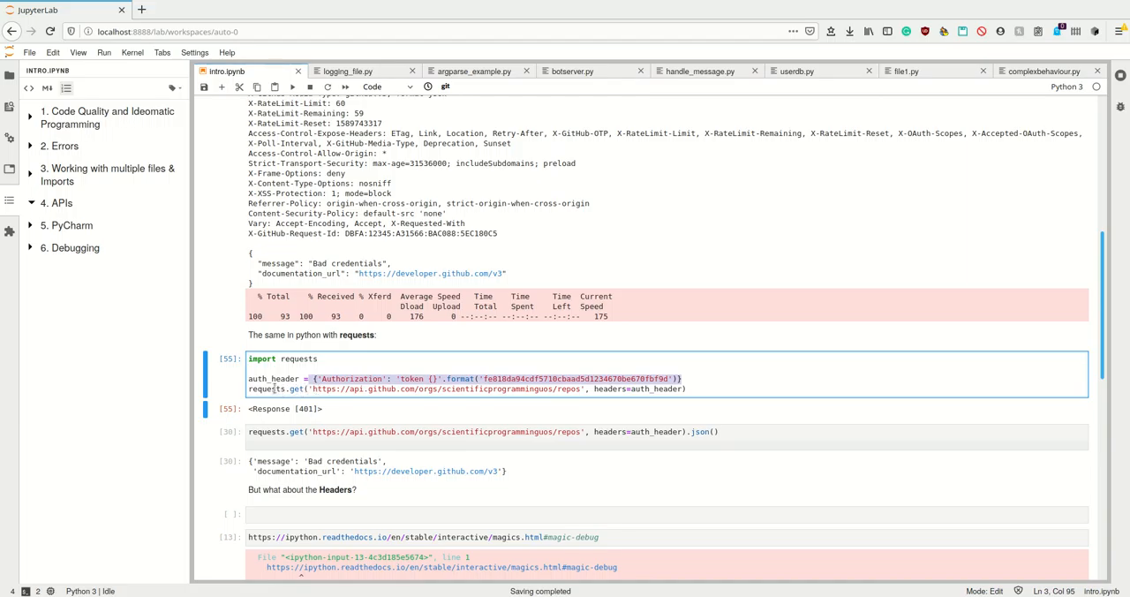
left_click(343, 388)
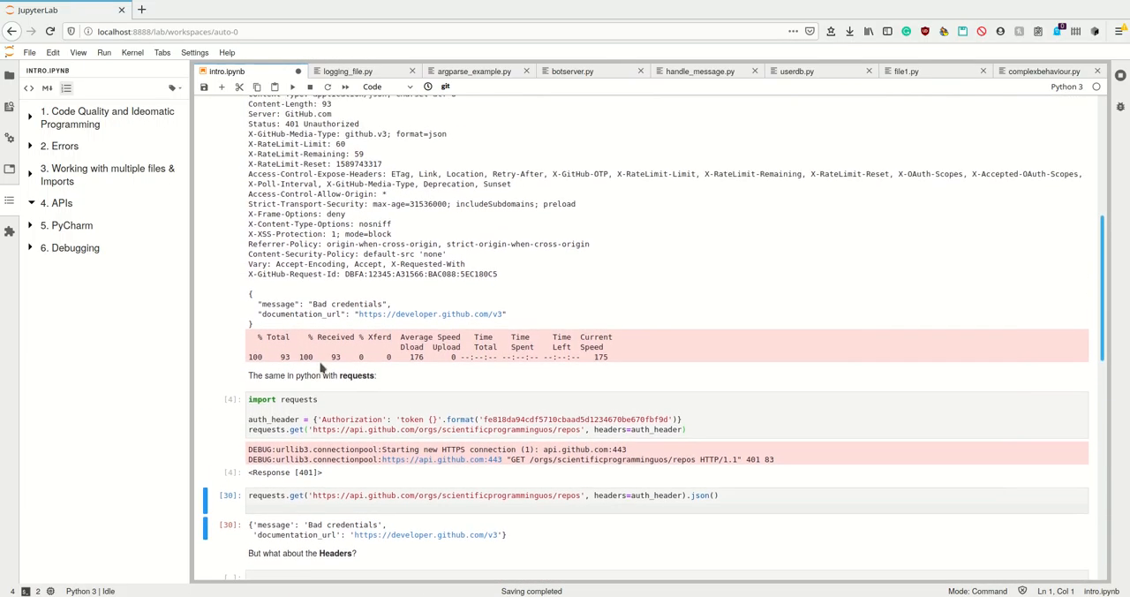
scroll("up", 3)
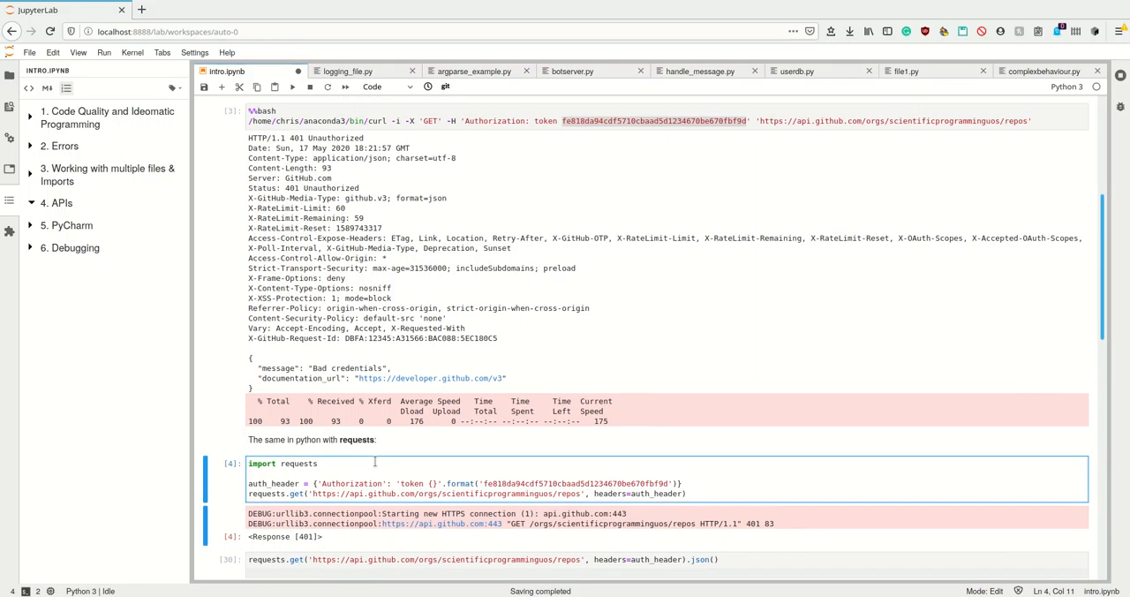
scroll("down", 3)
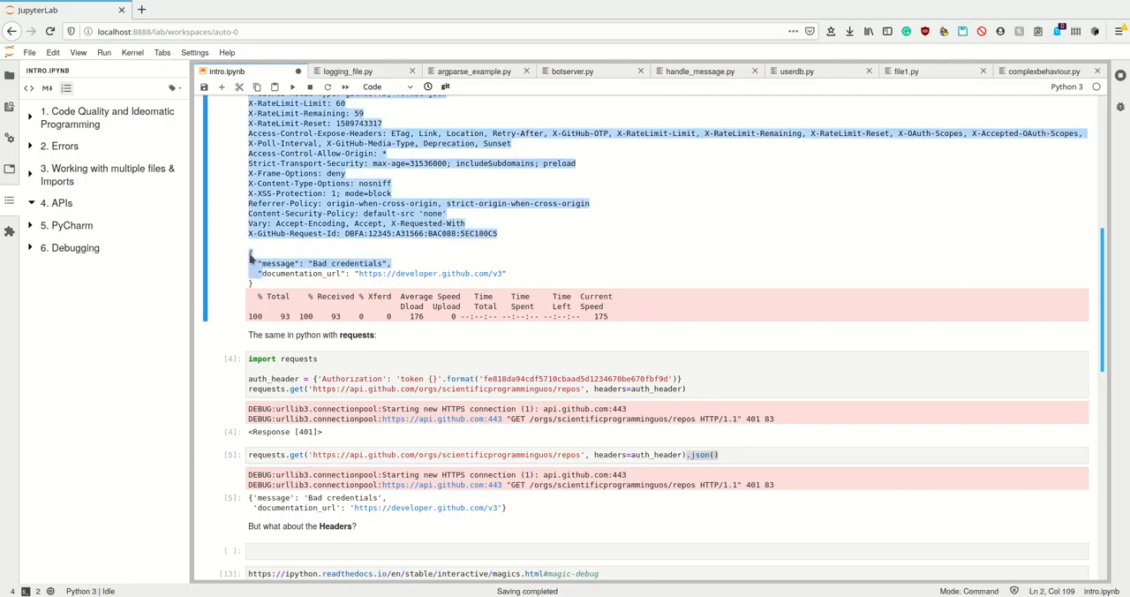
left_click(716, 454)
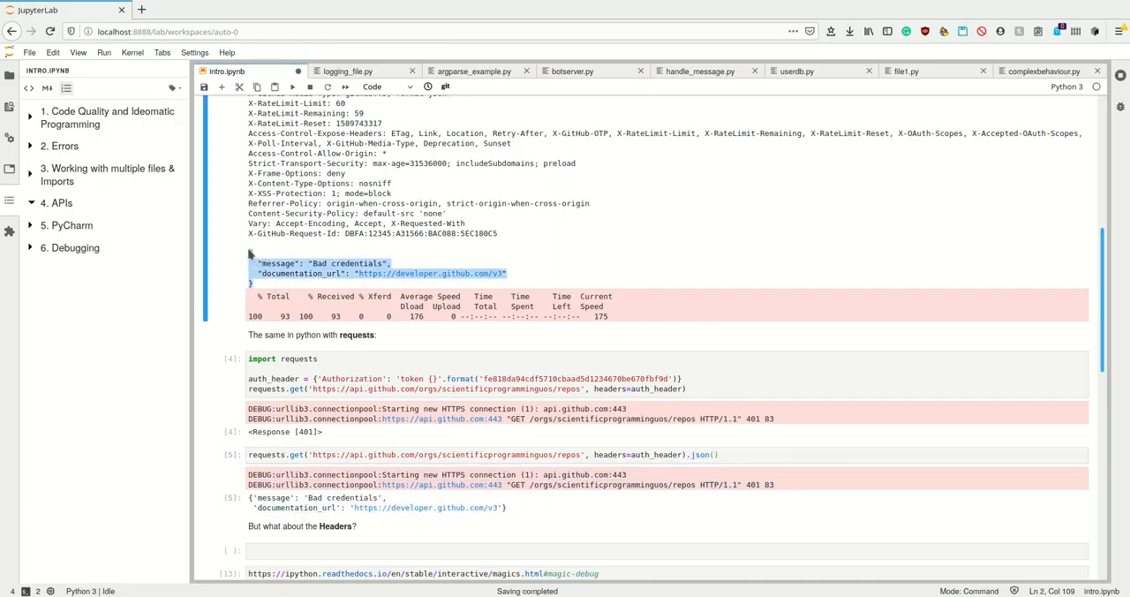
scroll("down", 3)
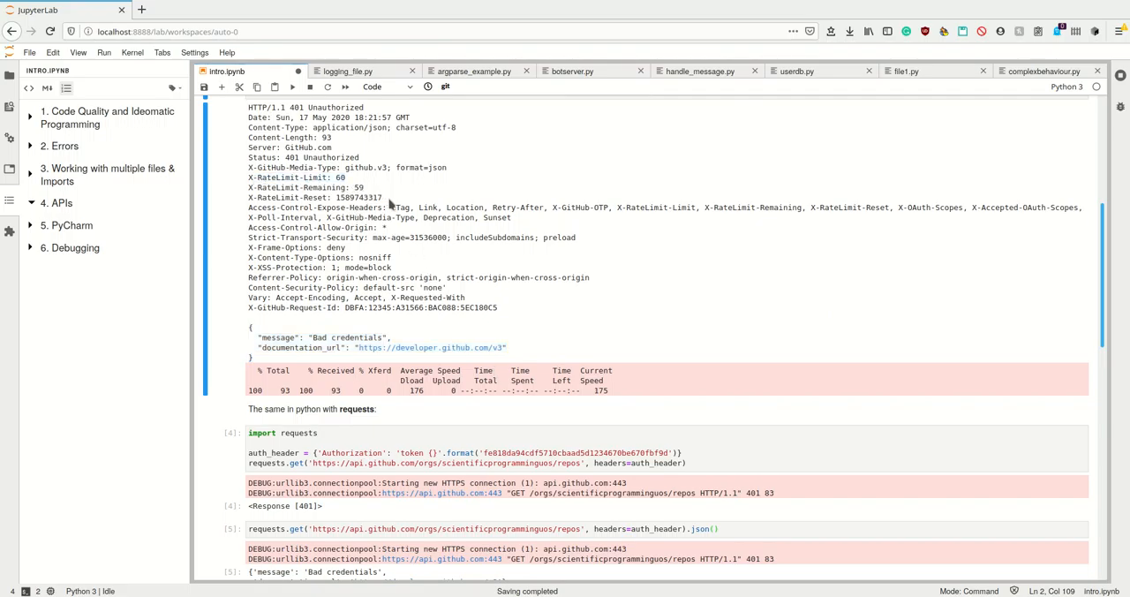
Re-run the curl cell and inspect the X-RateLimit headers, Remaining now 53
left_click_drag(247, 187, 382, 198)
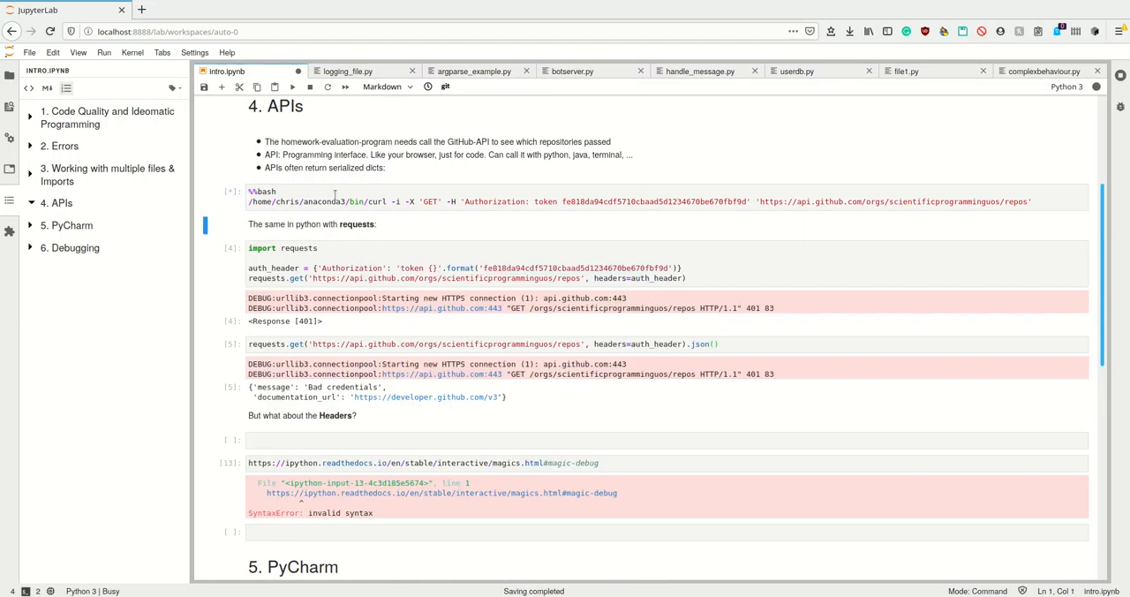
left_click(293, 86)
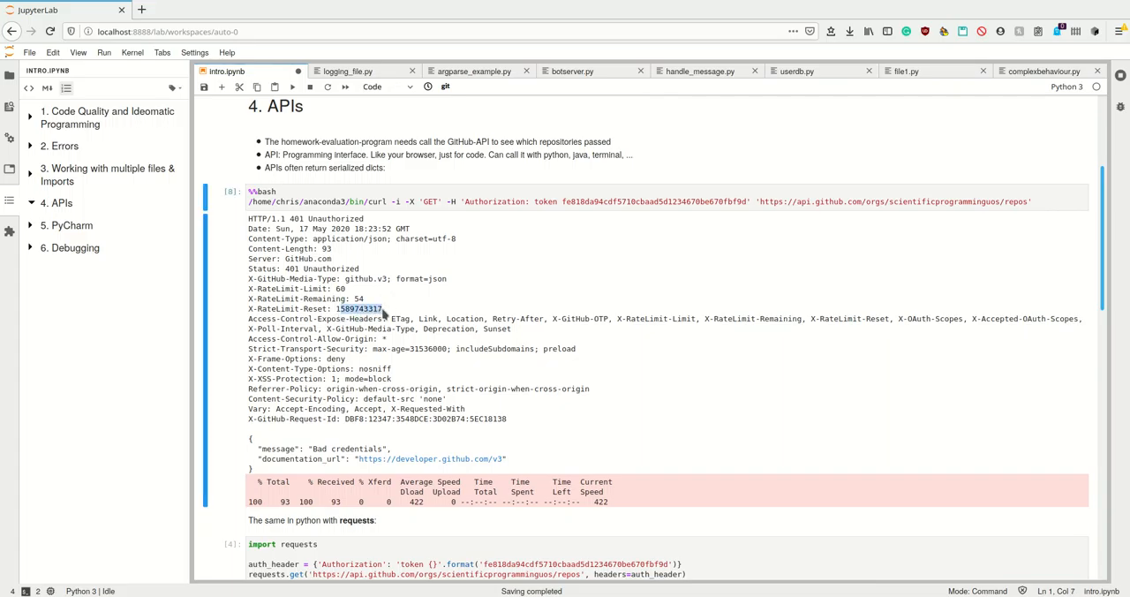
scroll("down", 3)
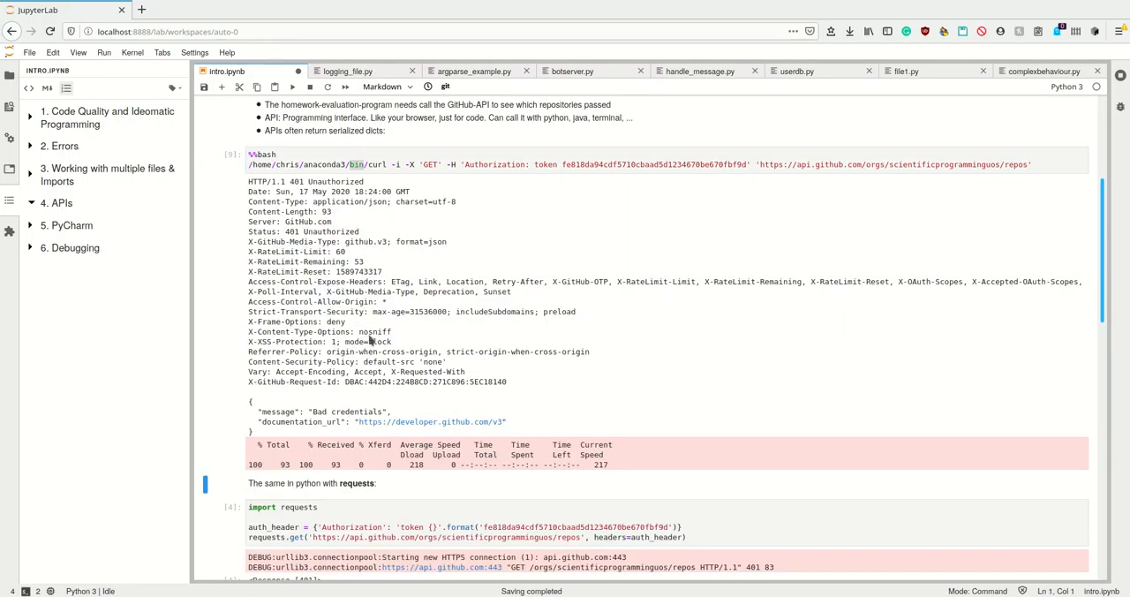
Delete the stray empty and SyntaxError cells so the 5. PyCharm heading follows directly
scroll("down", 3)
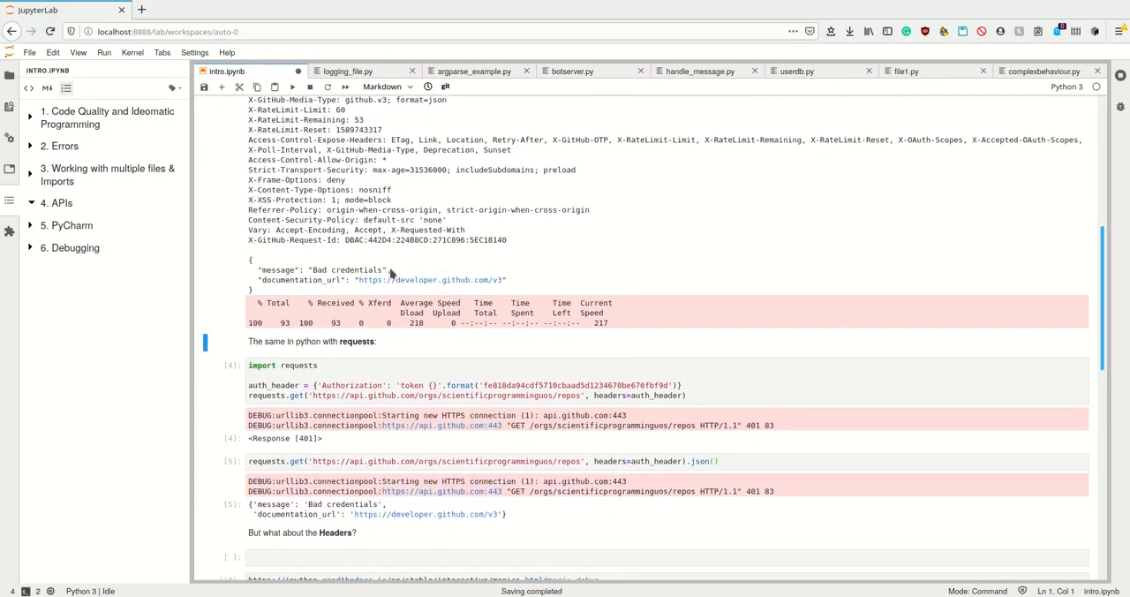
scroll("up", 3)
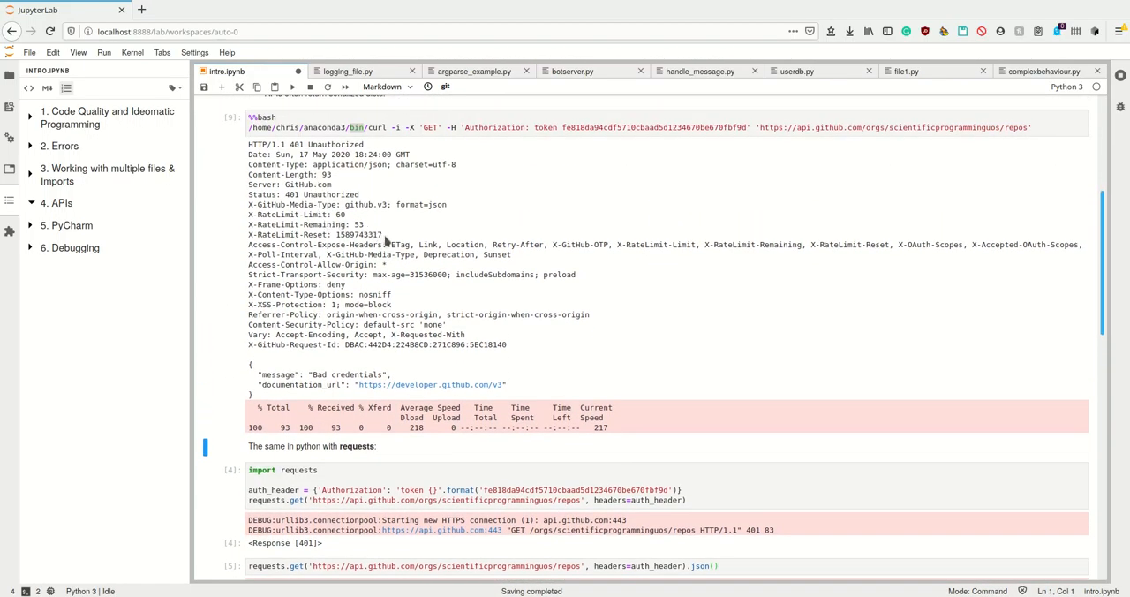
scroll("down", 3)
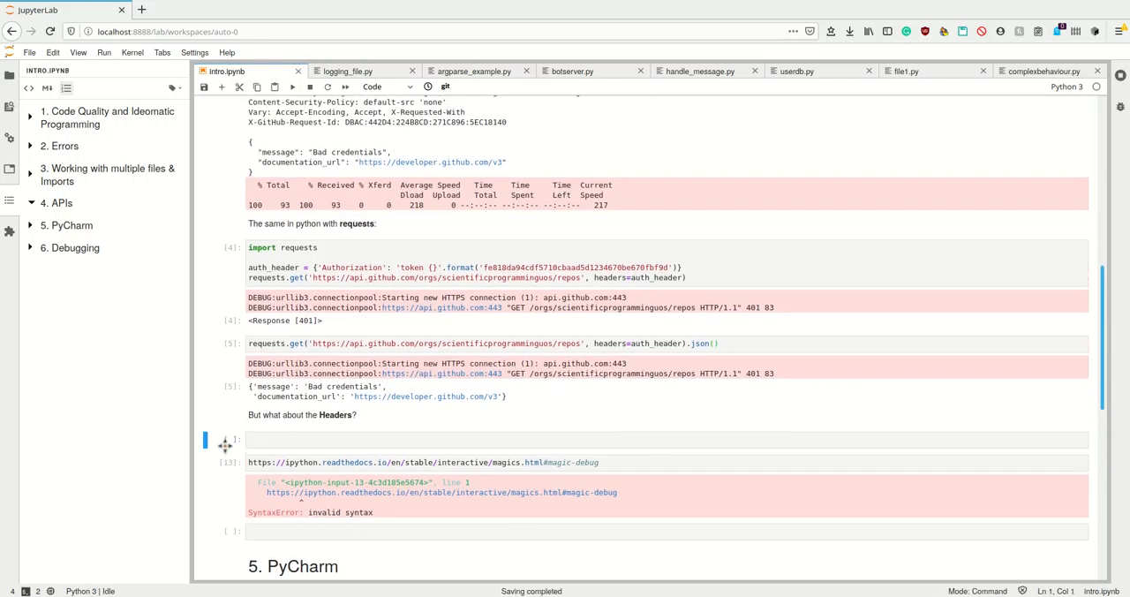
left_click(387, 87)
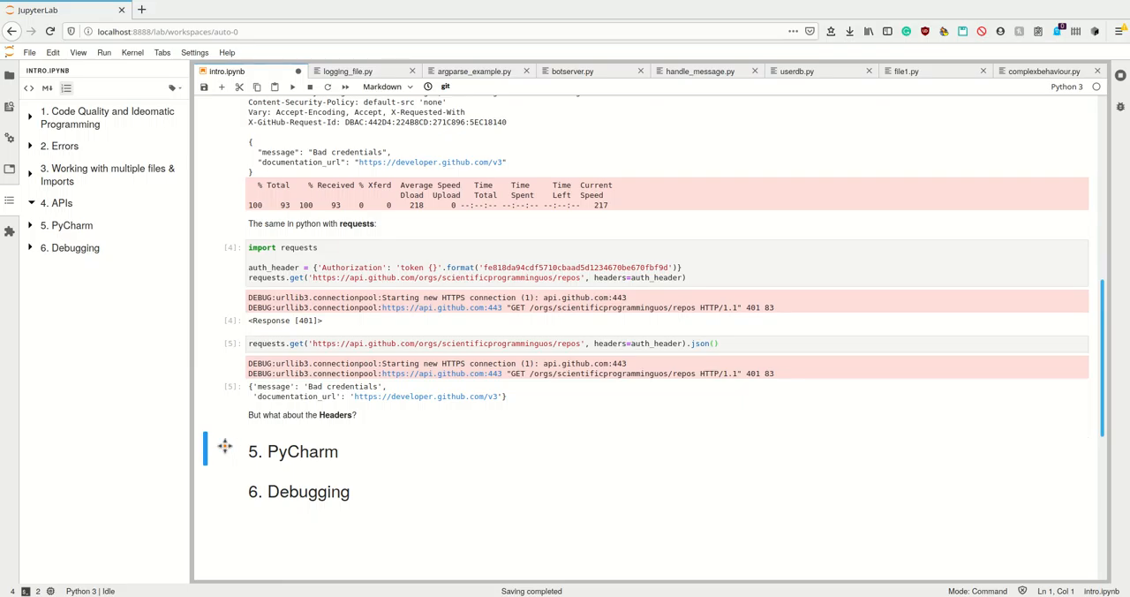
mouse_move(309, 298)
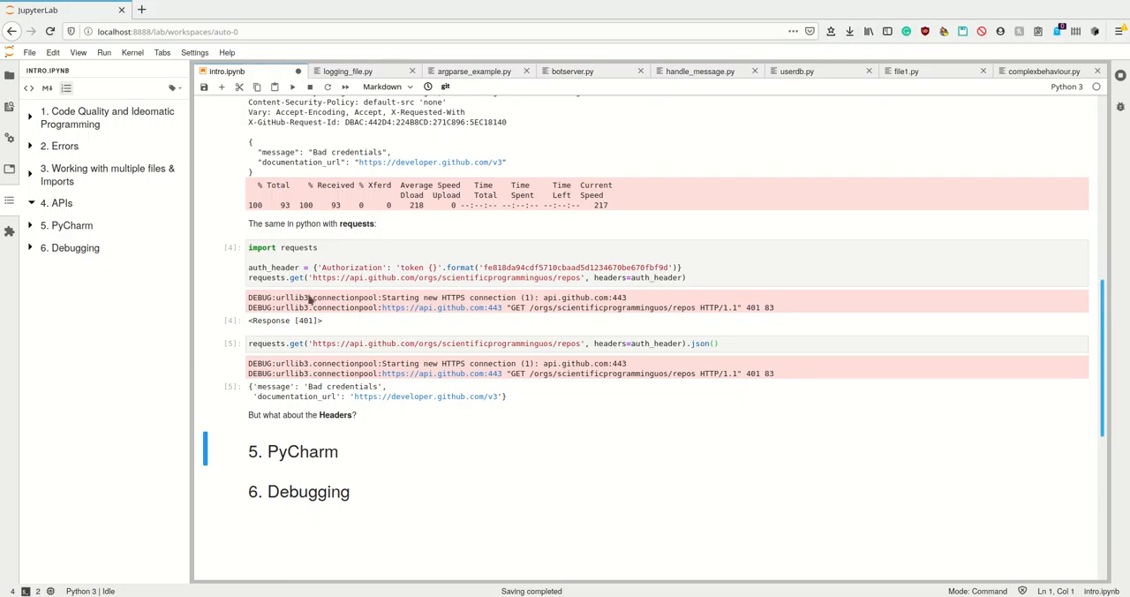